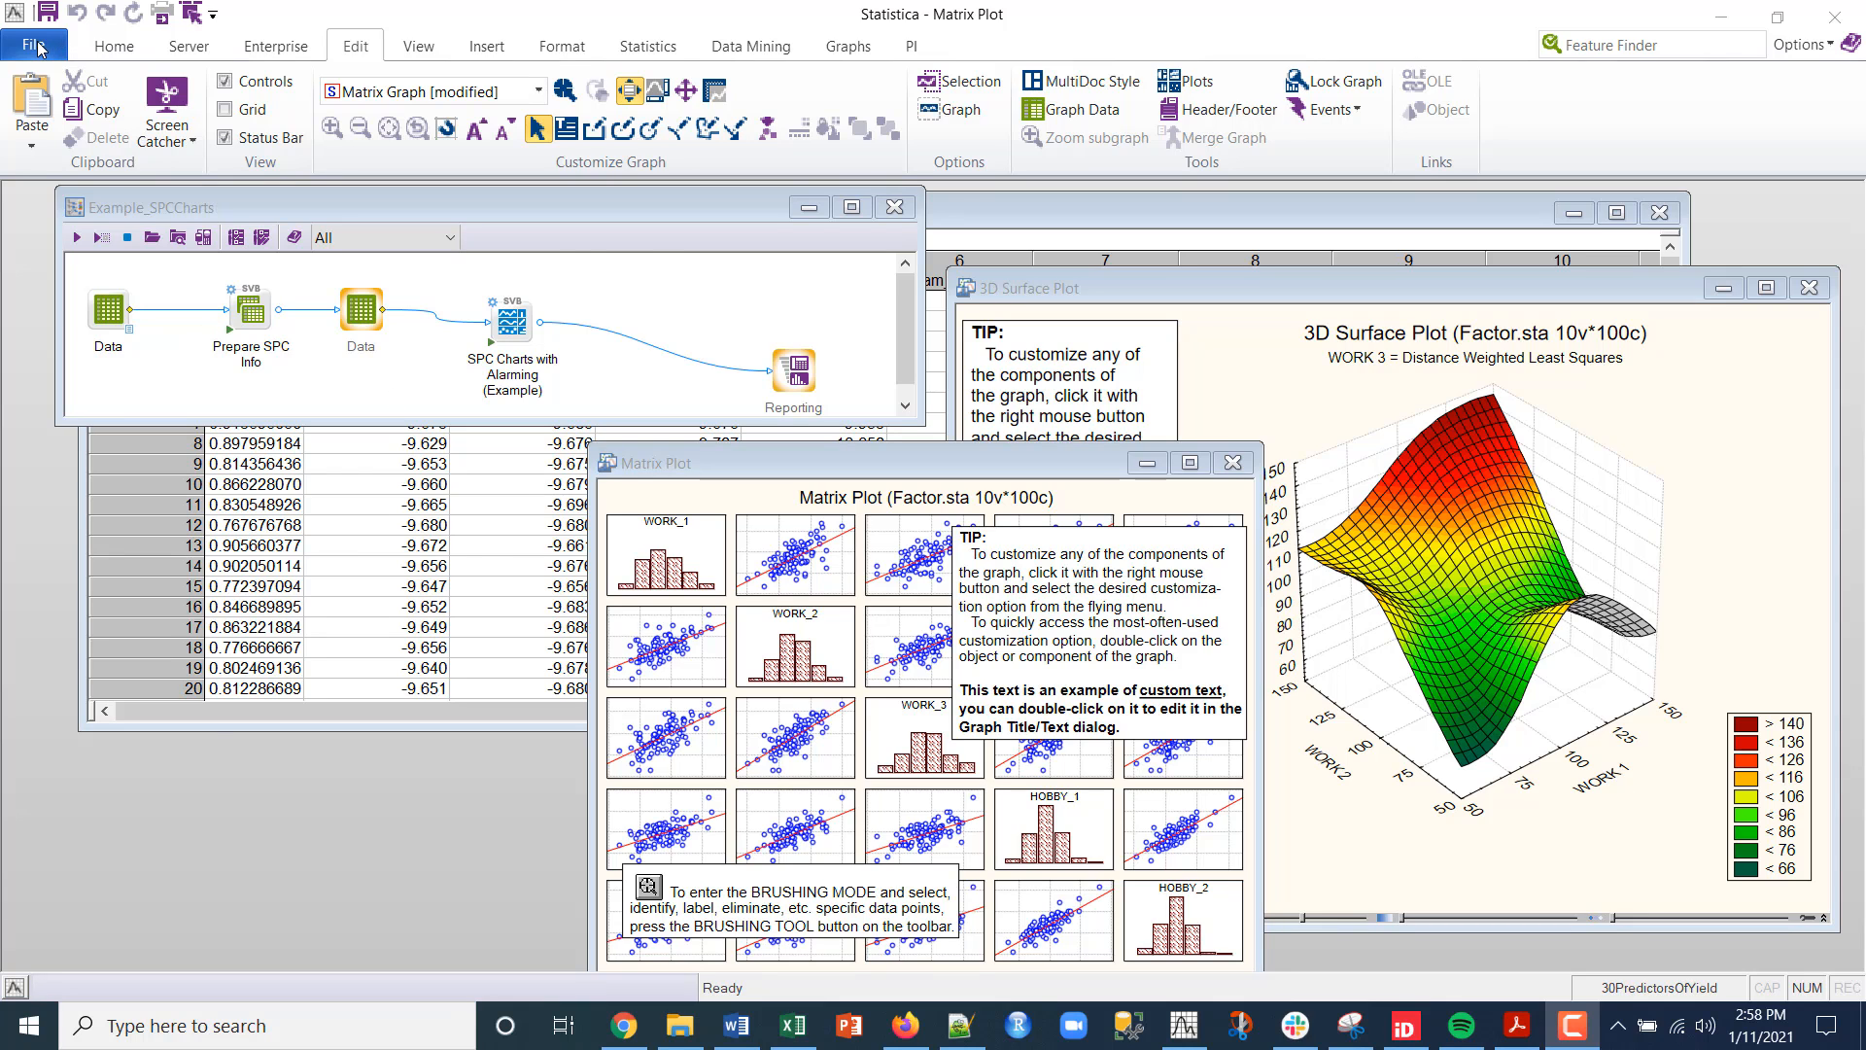
Open More Details under File > Help/Support to view version 13.5.0.17 and licensing.
left_click(33, 45)
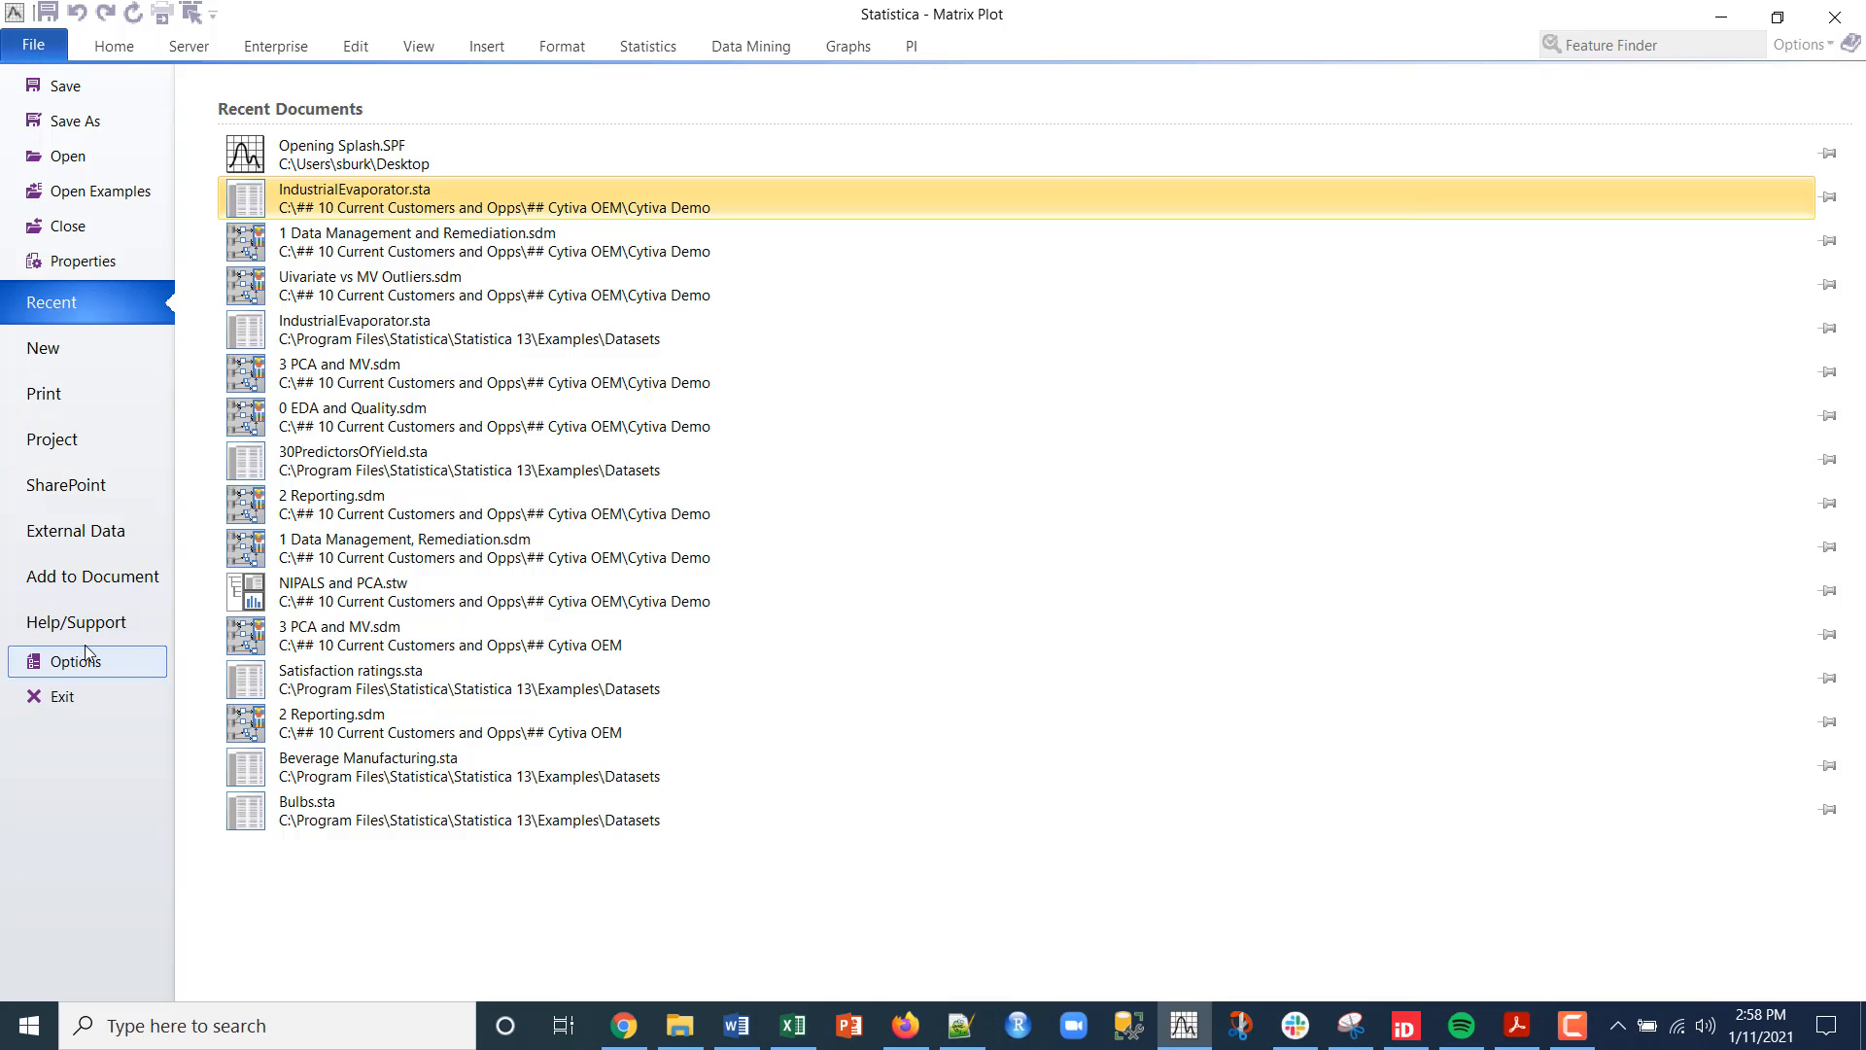
left_click(78, 621)
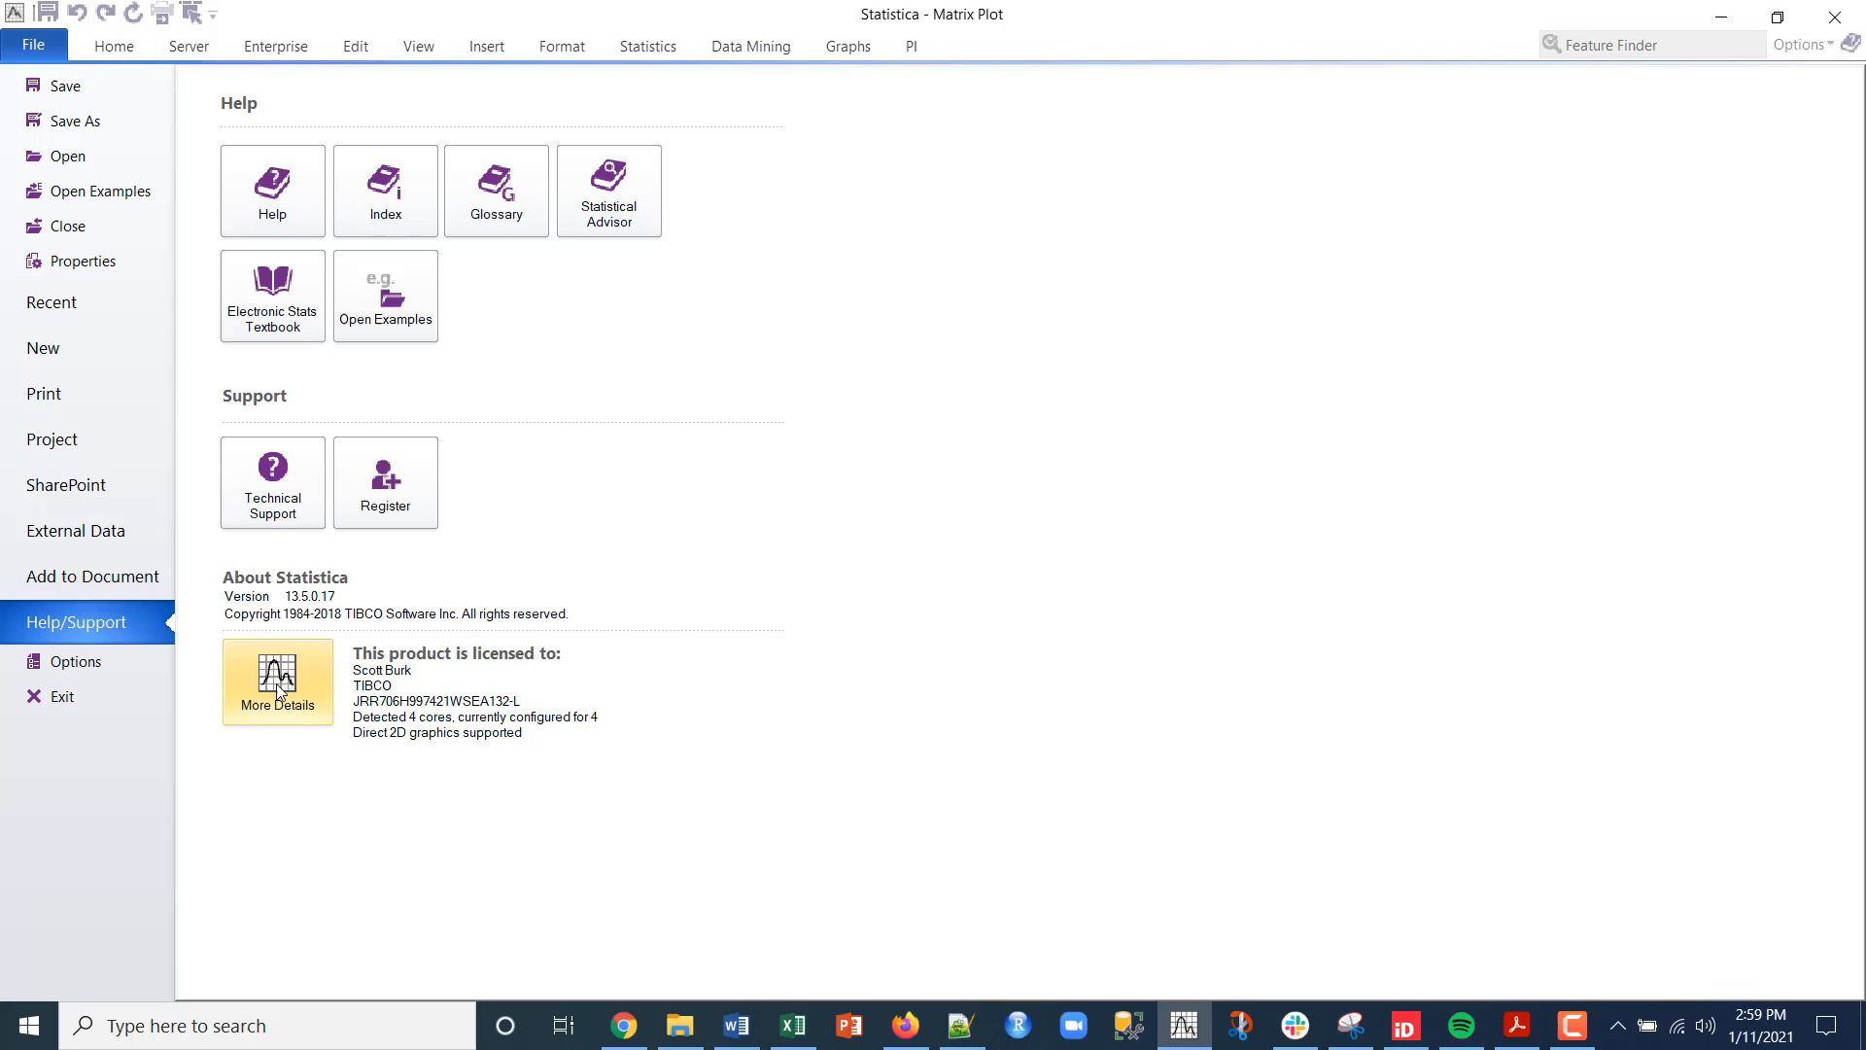
left_click(276, 702)
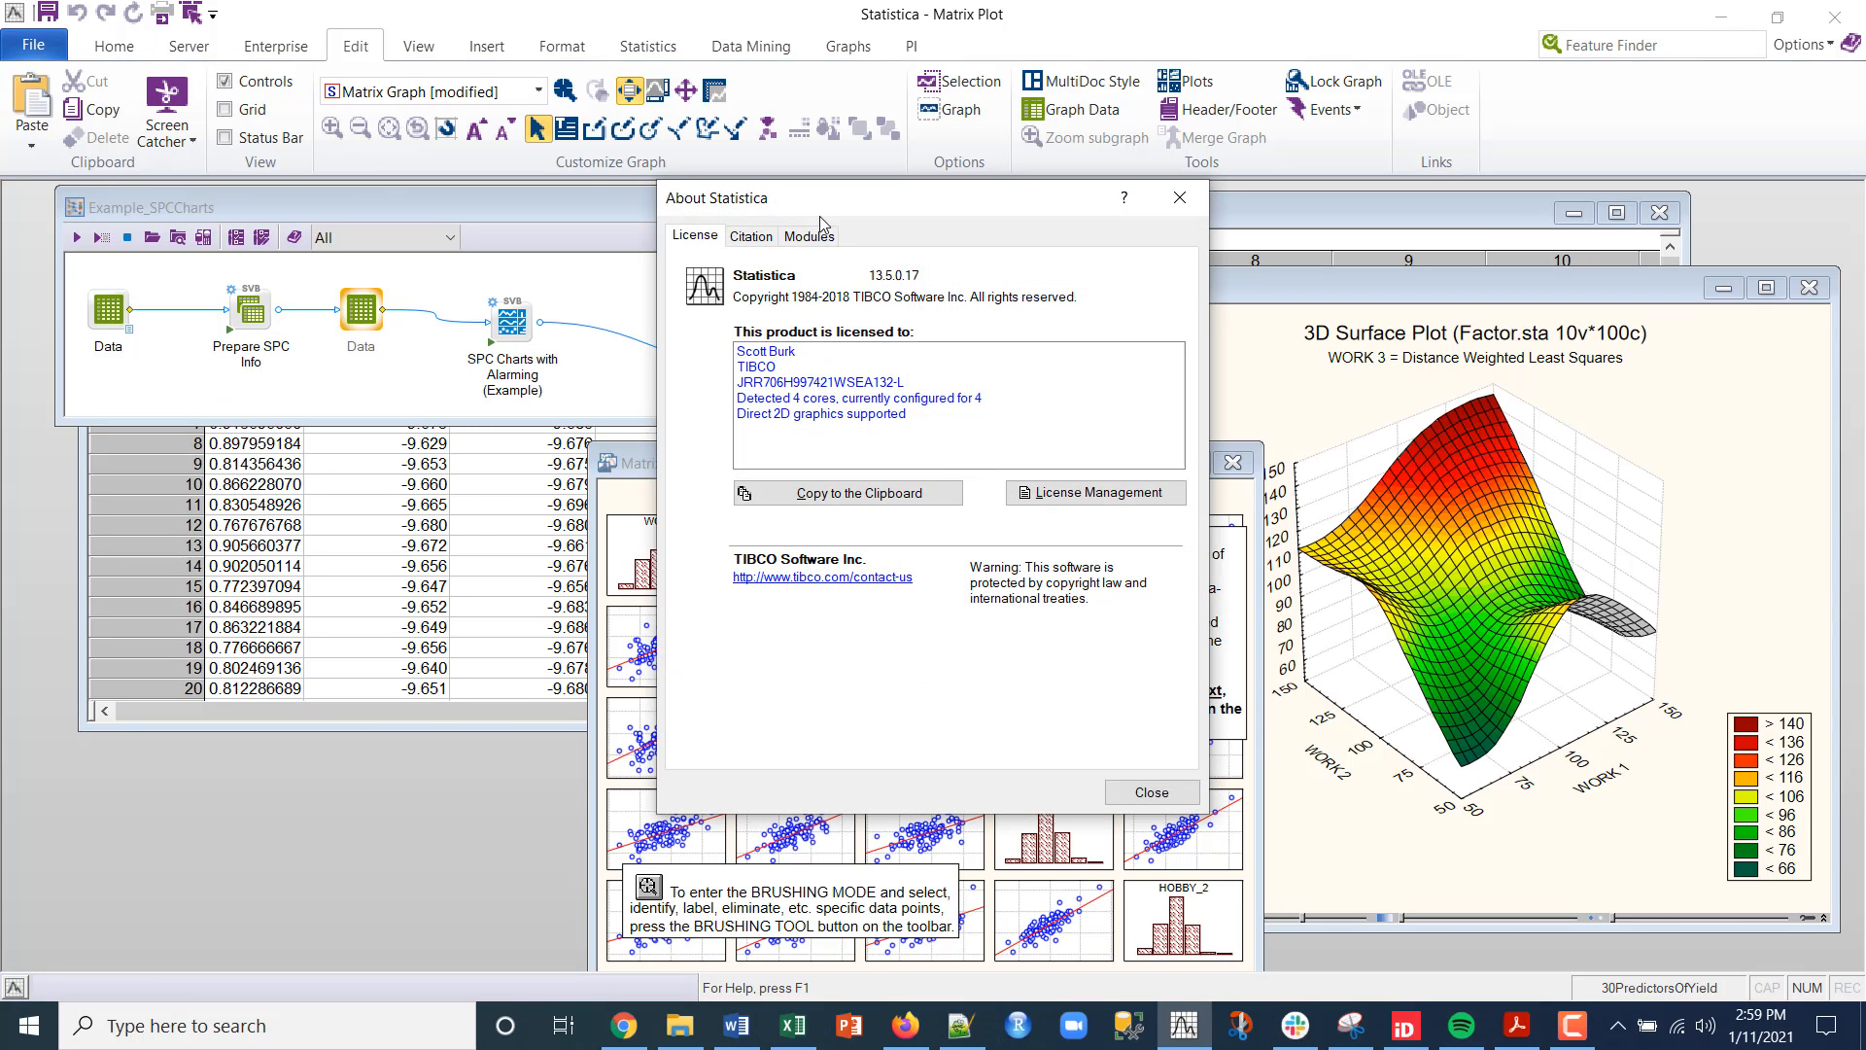
mouse_move(854, 194)
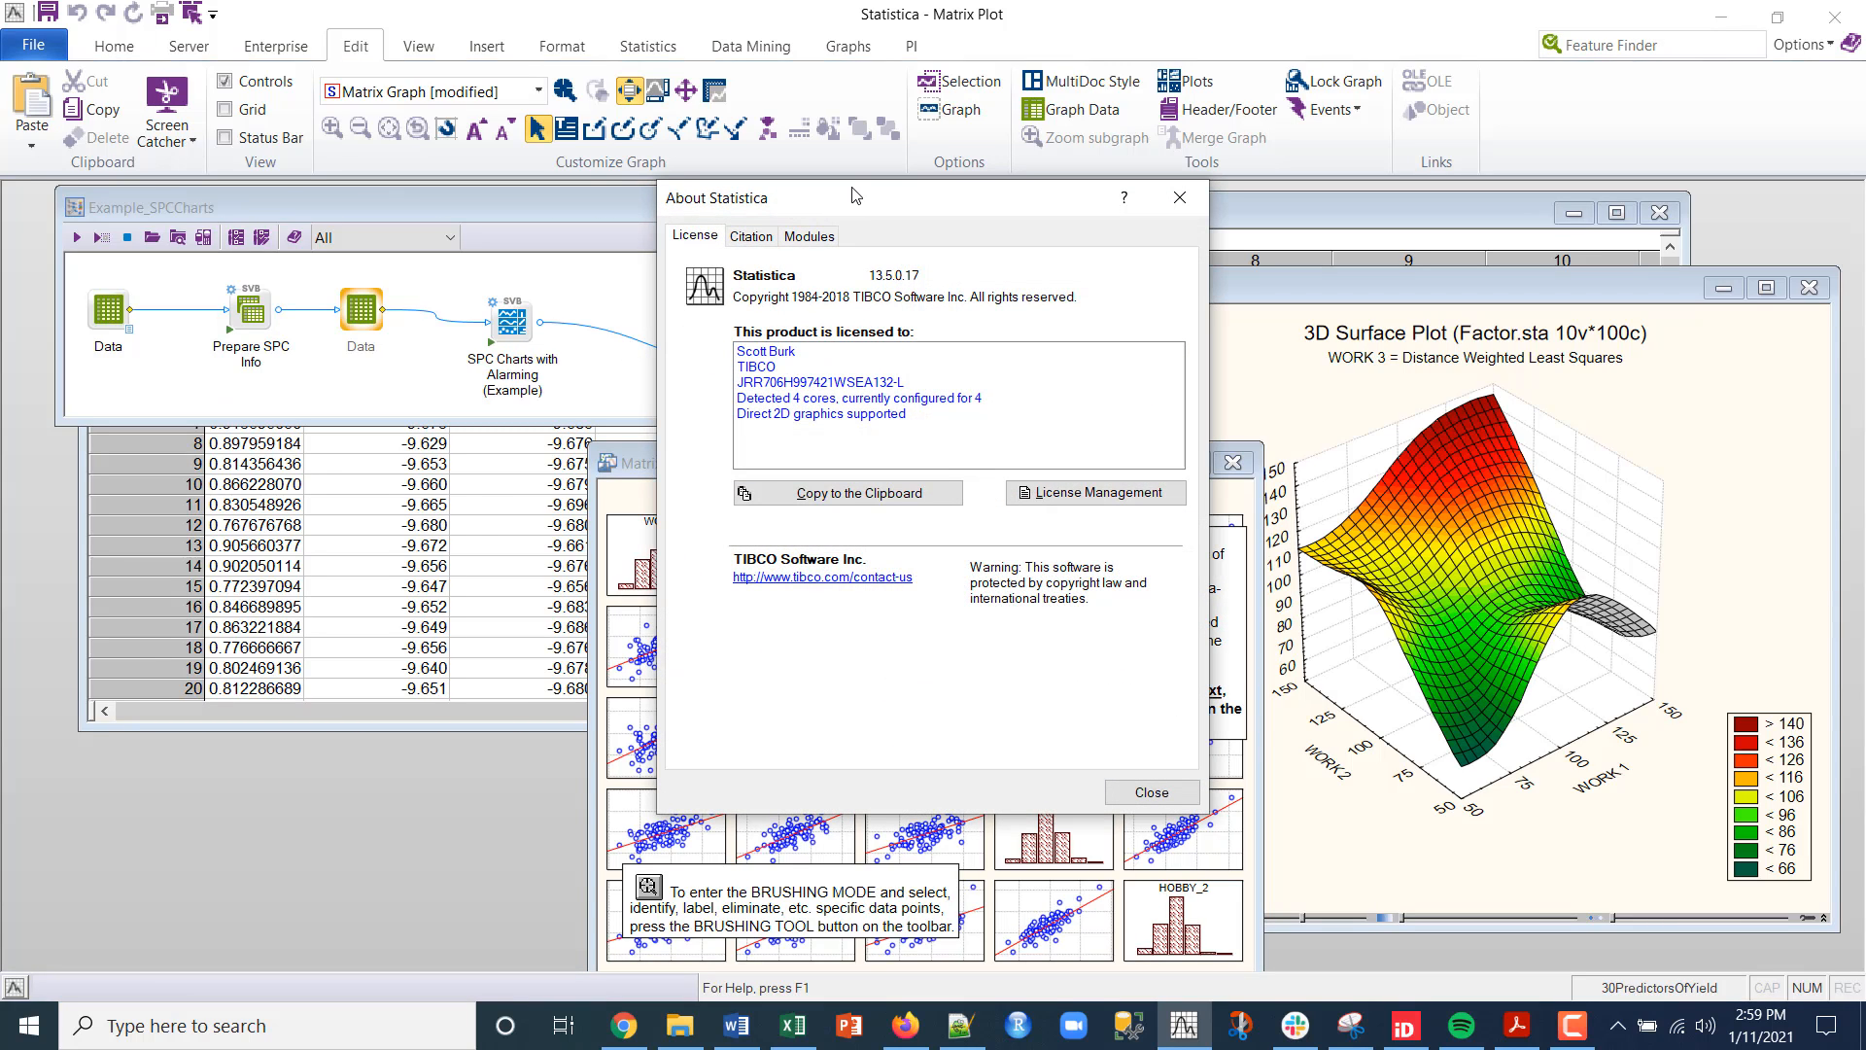
mouse_move(874, 473)
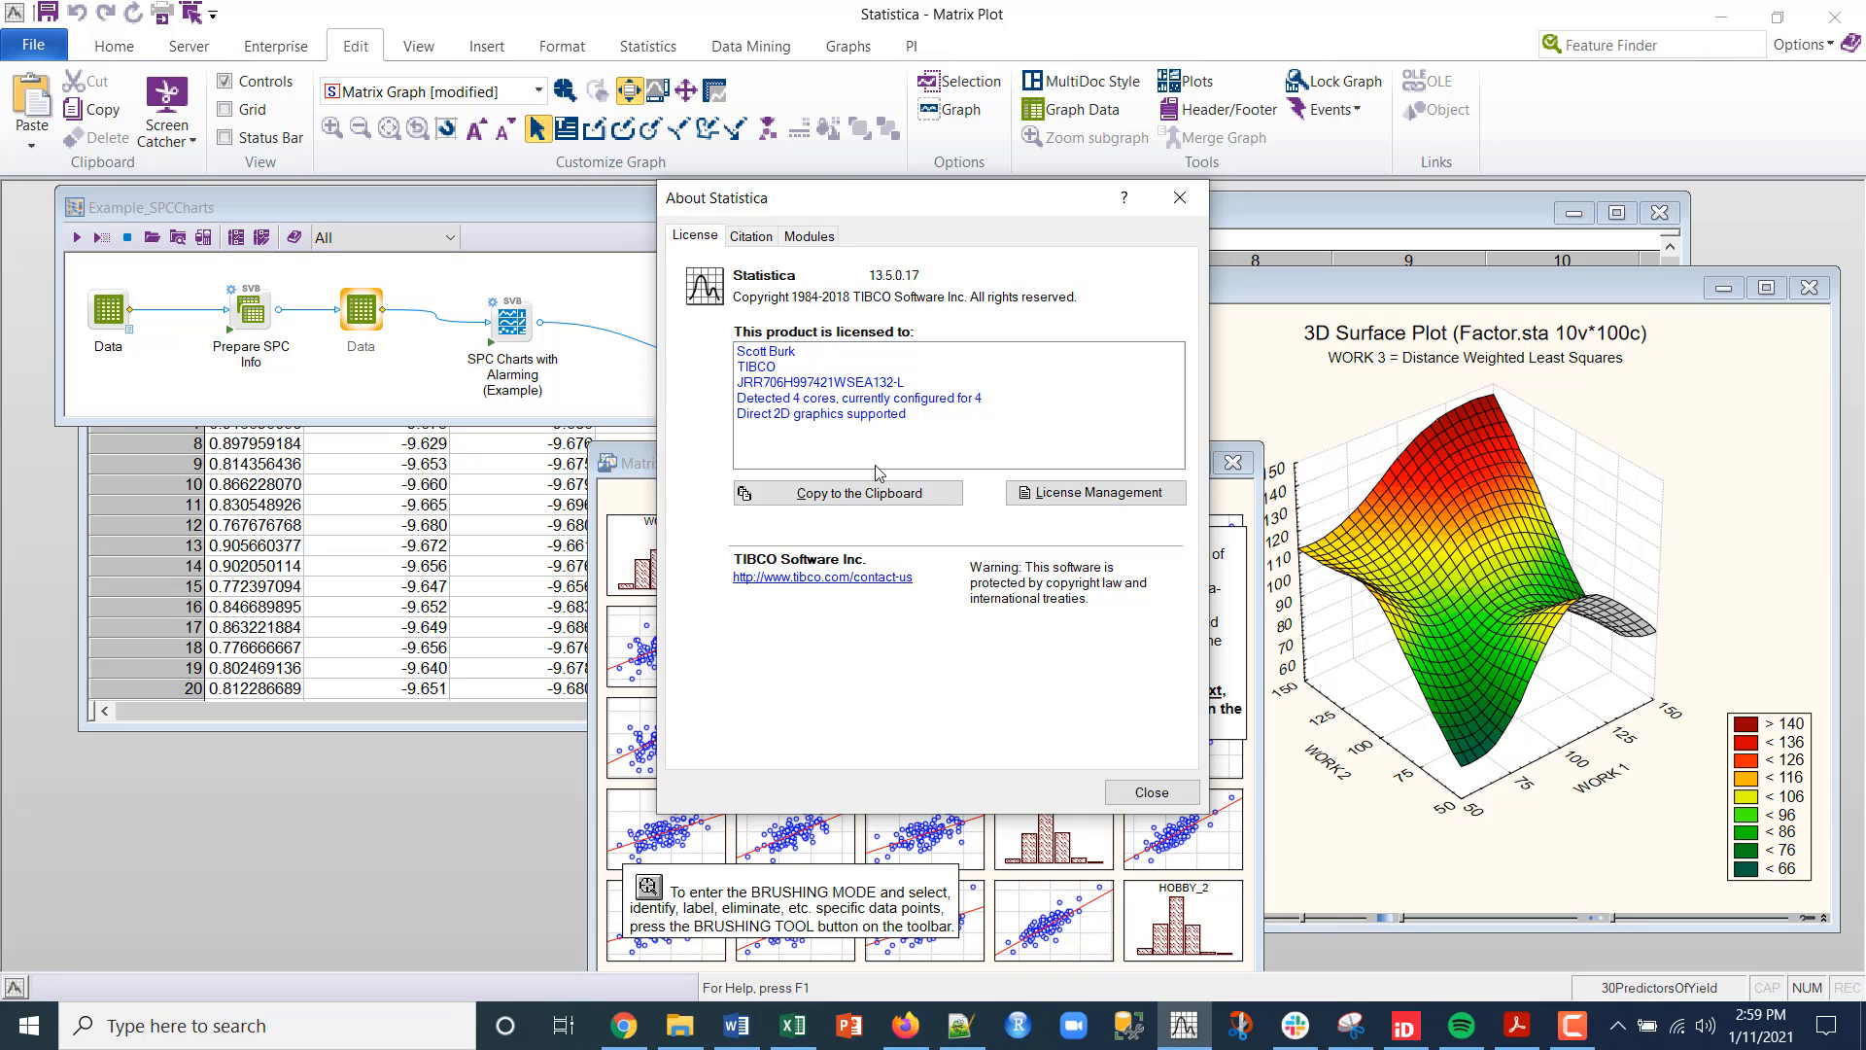
mouse_move(1092, 491)
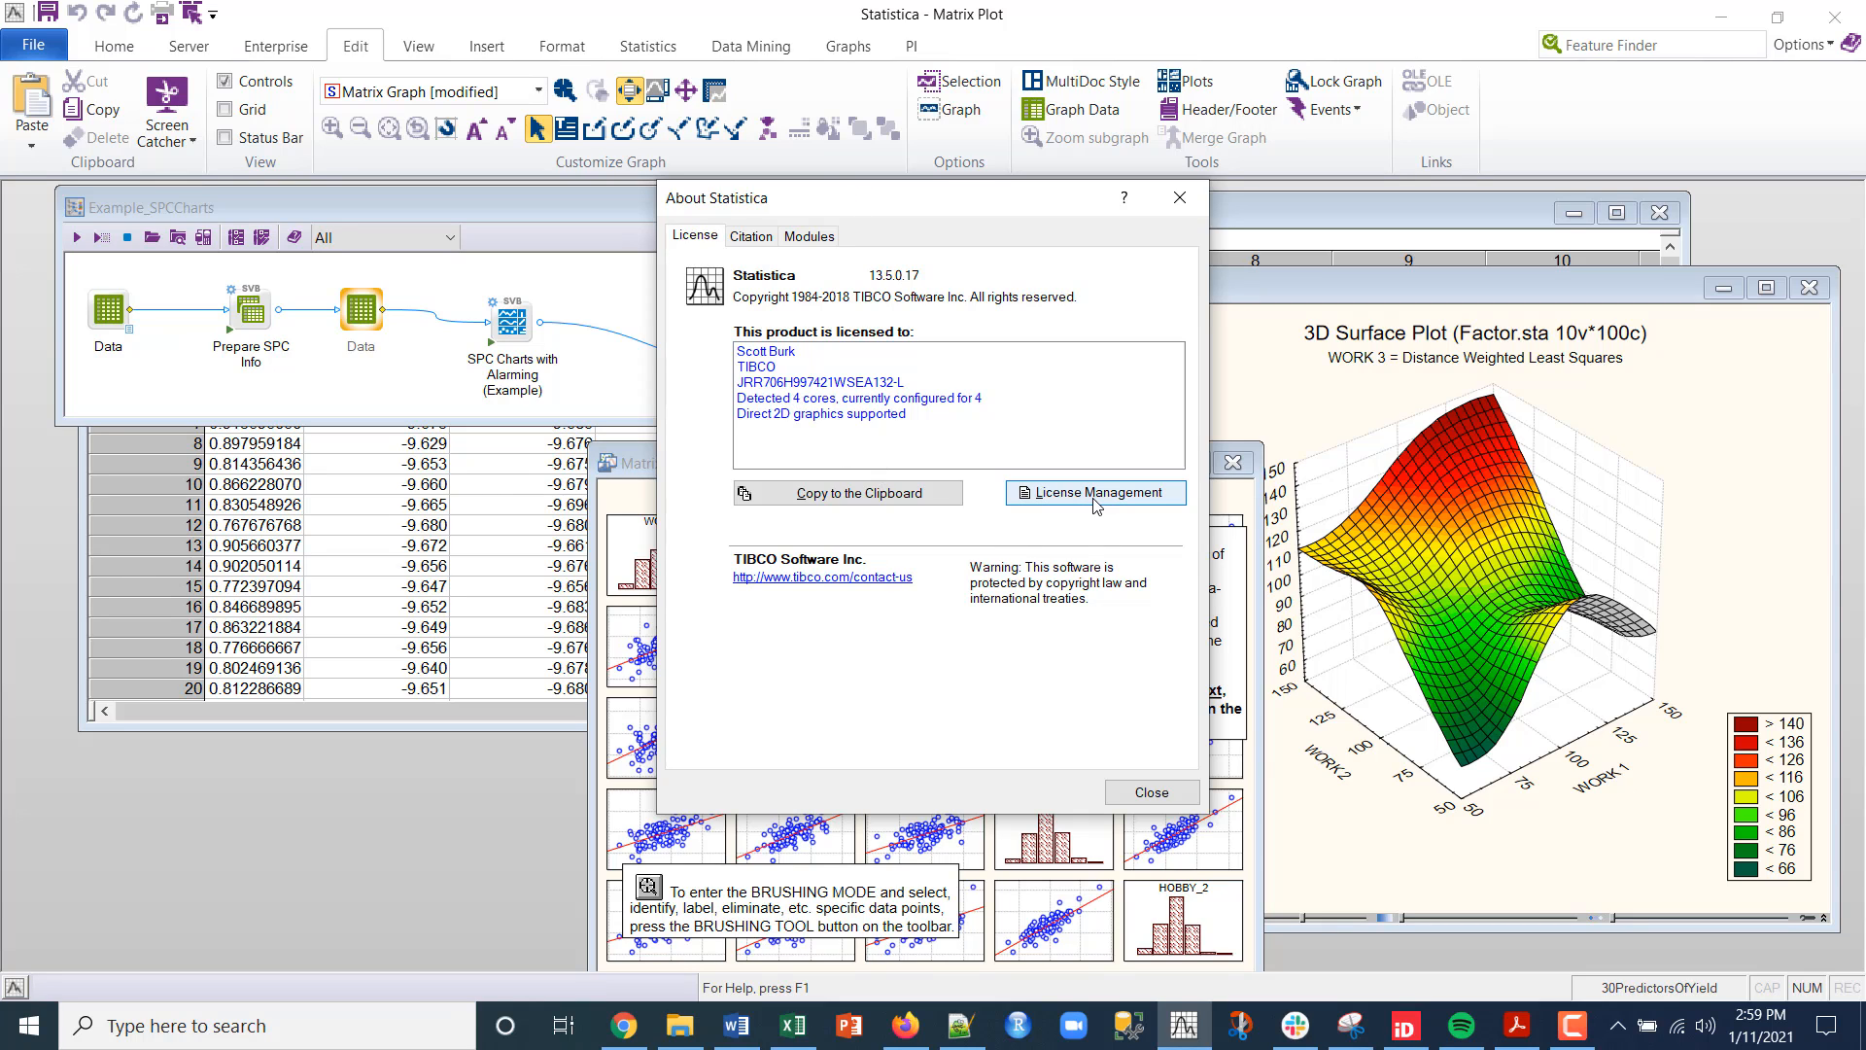
left_click(1092, 493)
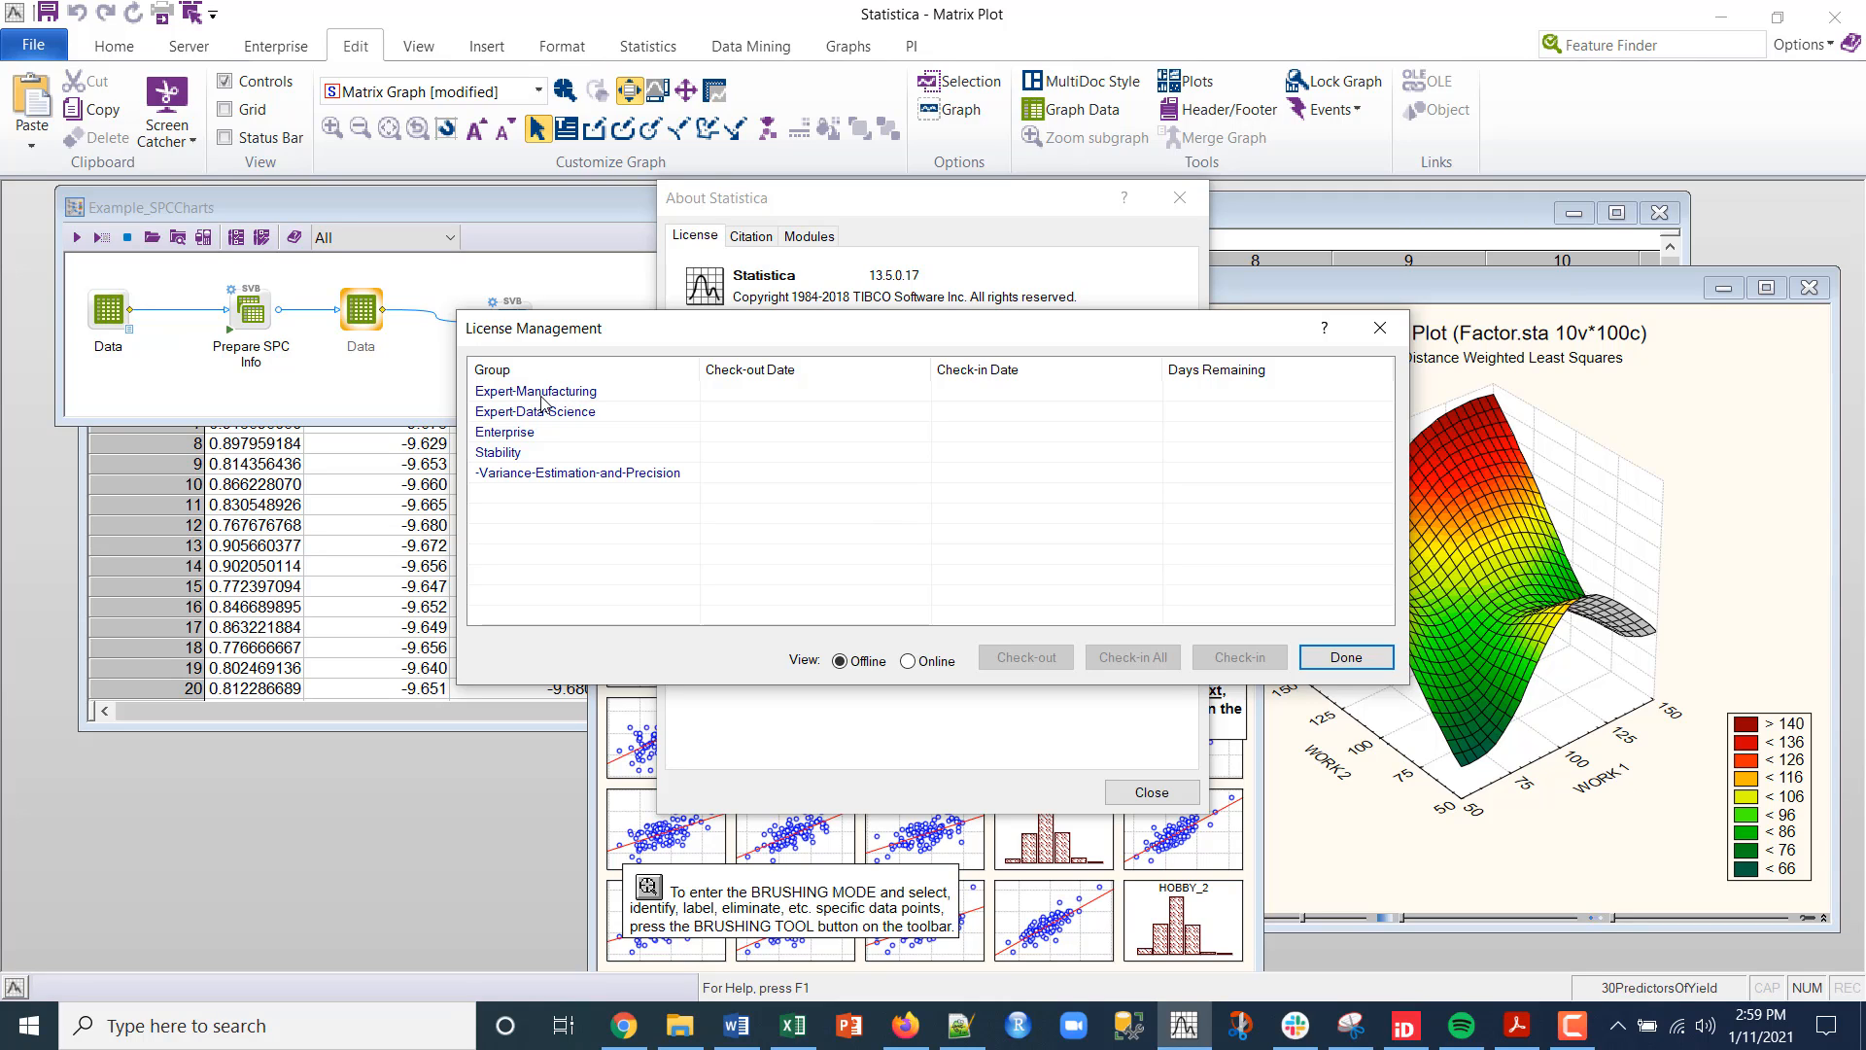
mouse_move(533, 502)
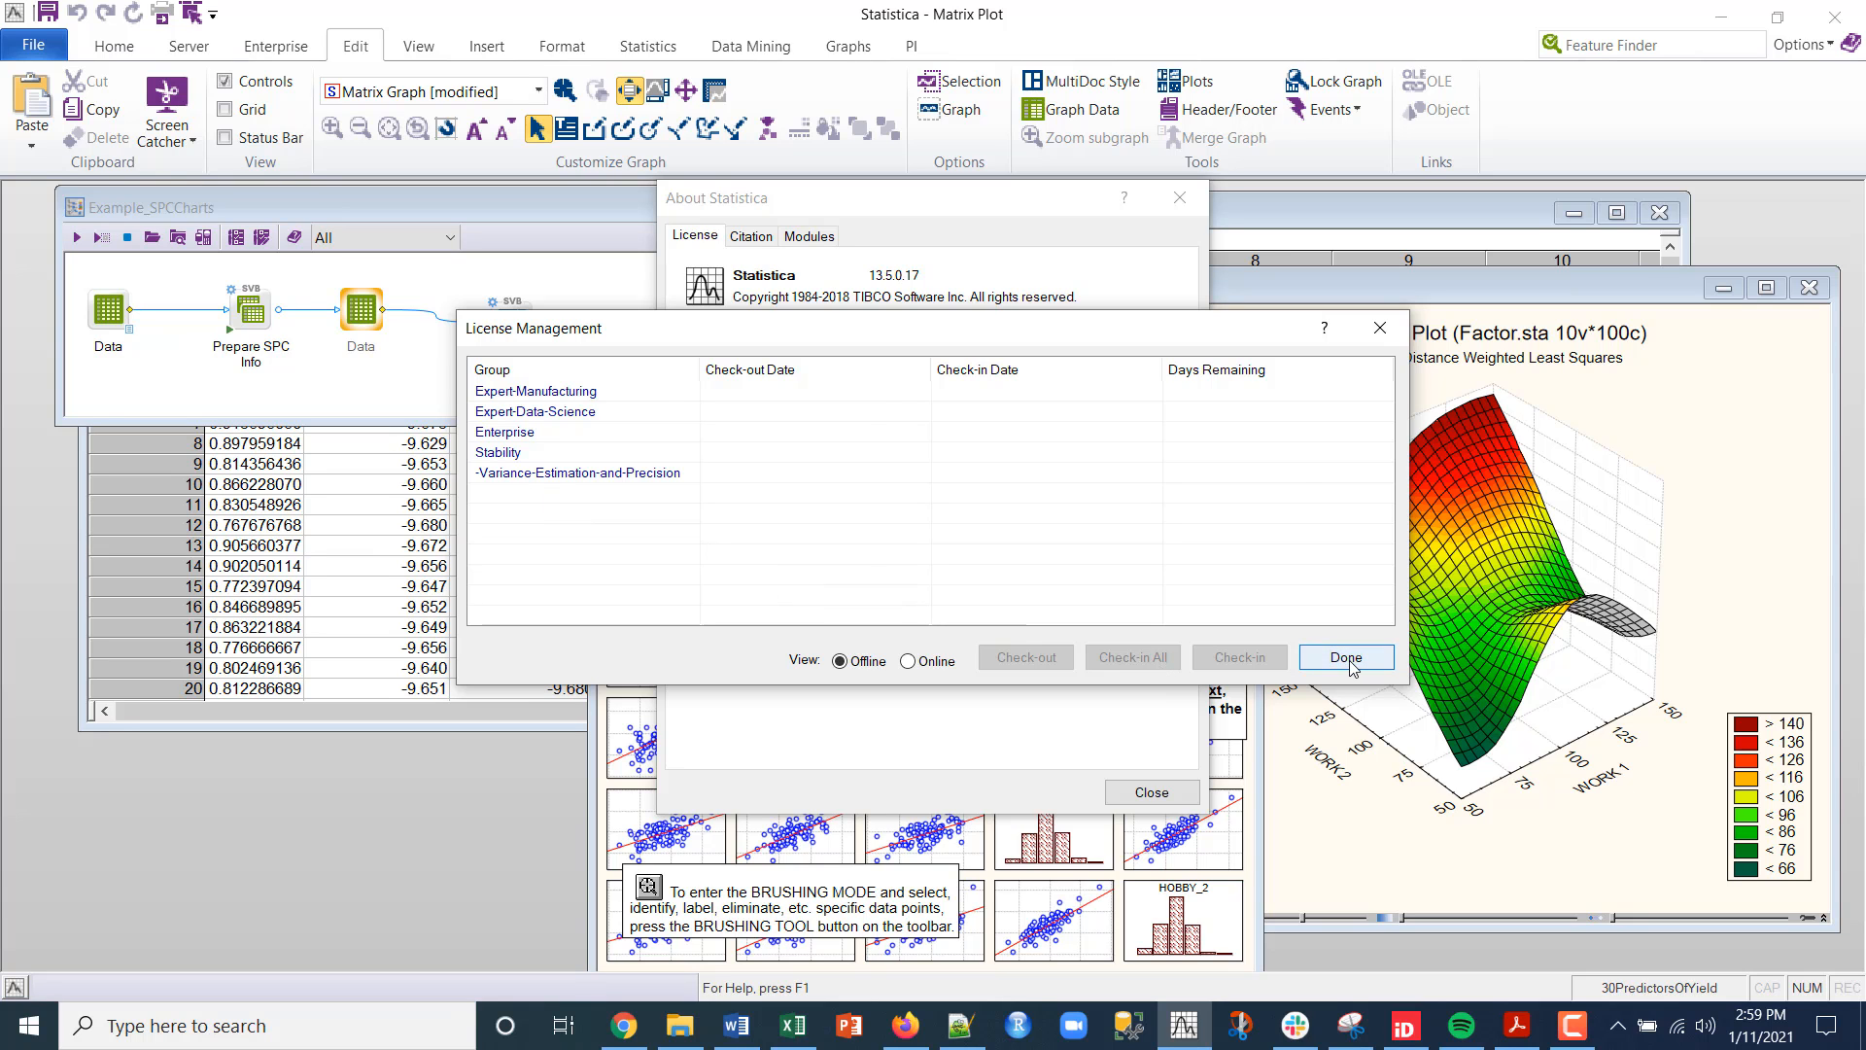
Close the License Management window with Done after reviewing the licensed groups.
left_click(1346, 657)
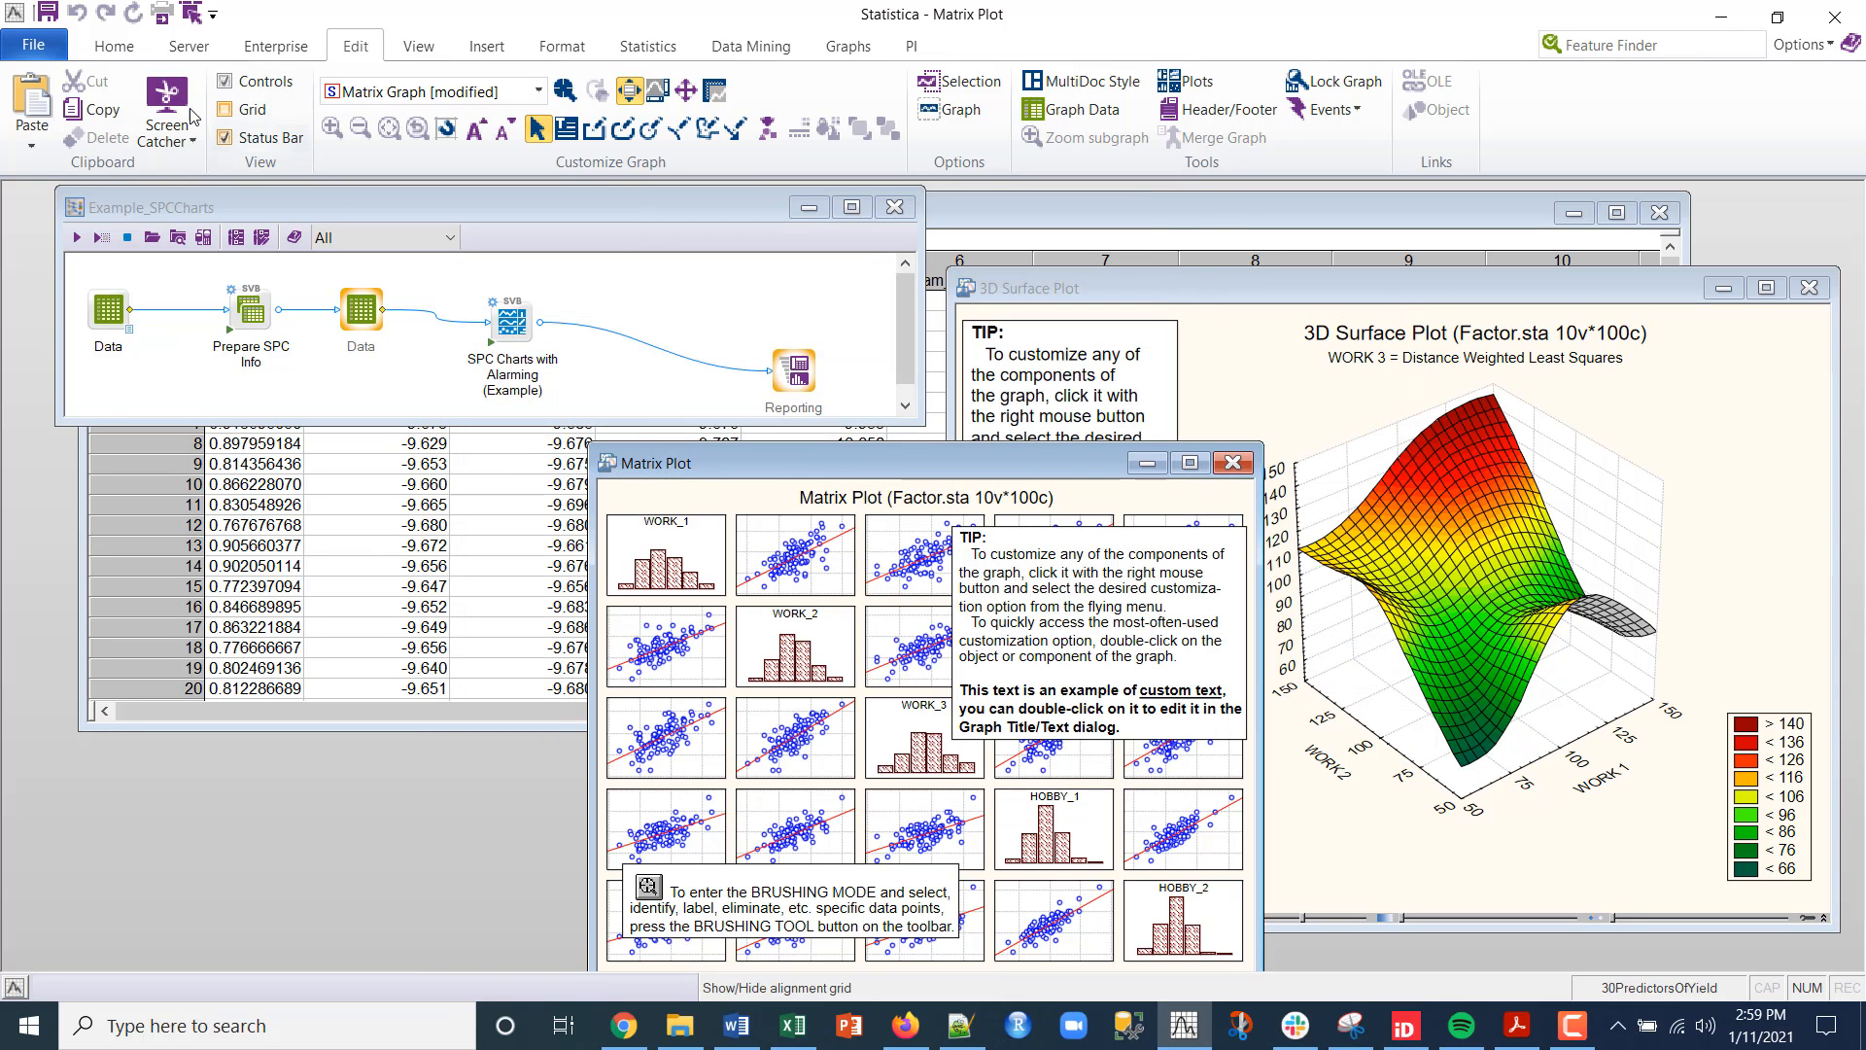
Reopen the File backstage Help/Support page showing version 13.5.0.17.
left_click(35, 44)
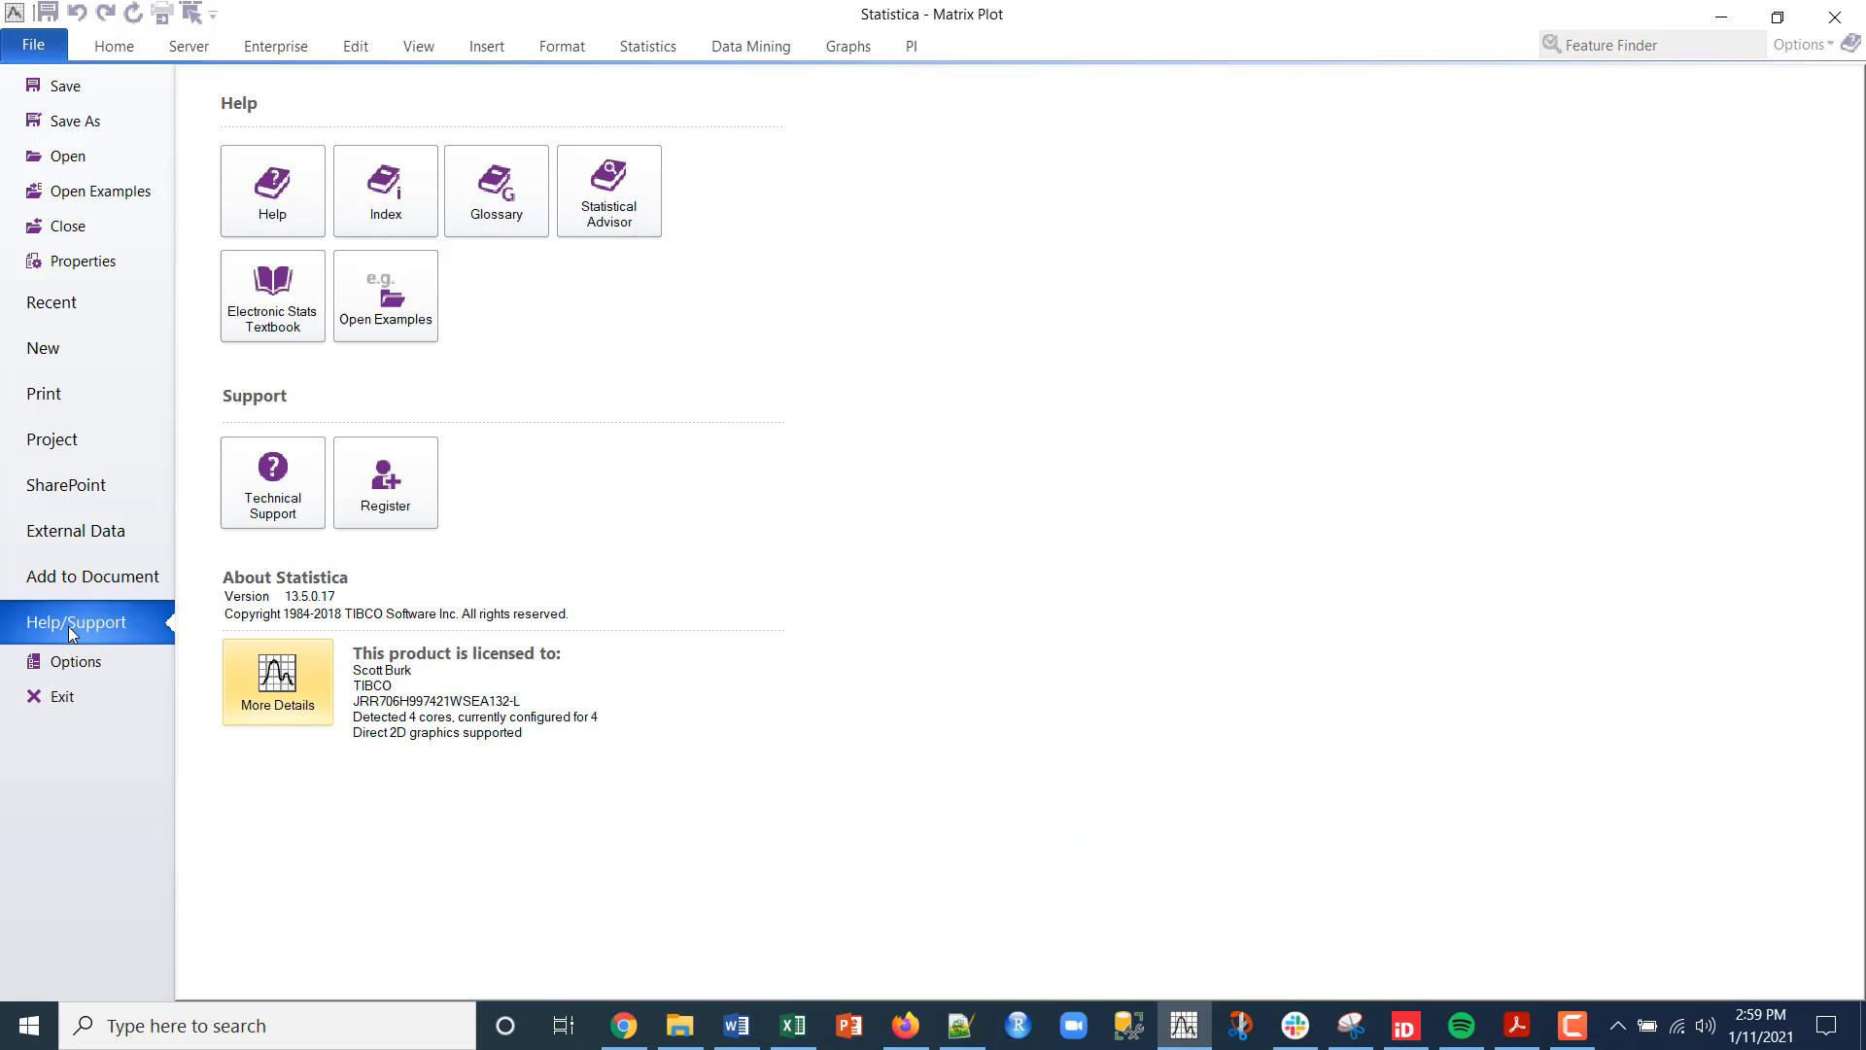
mouse_move(398, 783)
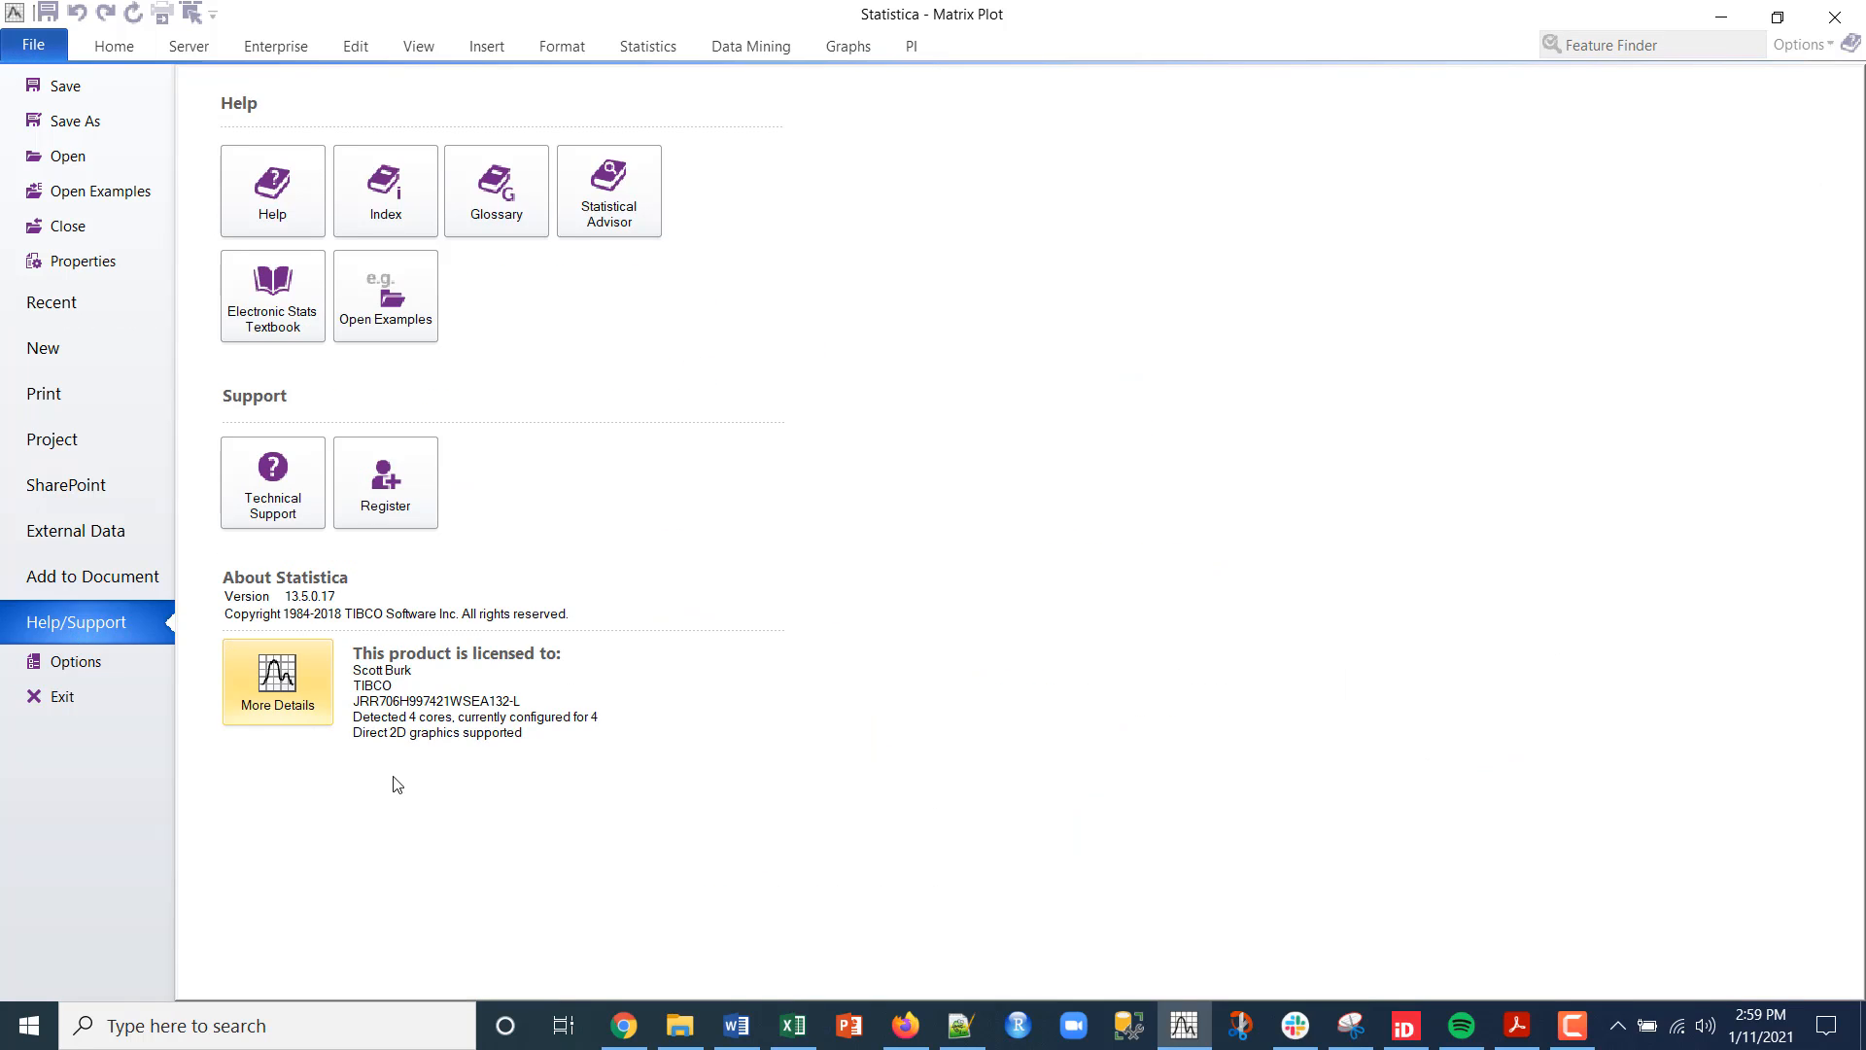